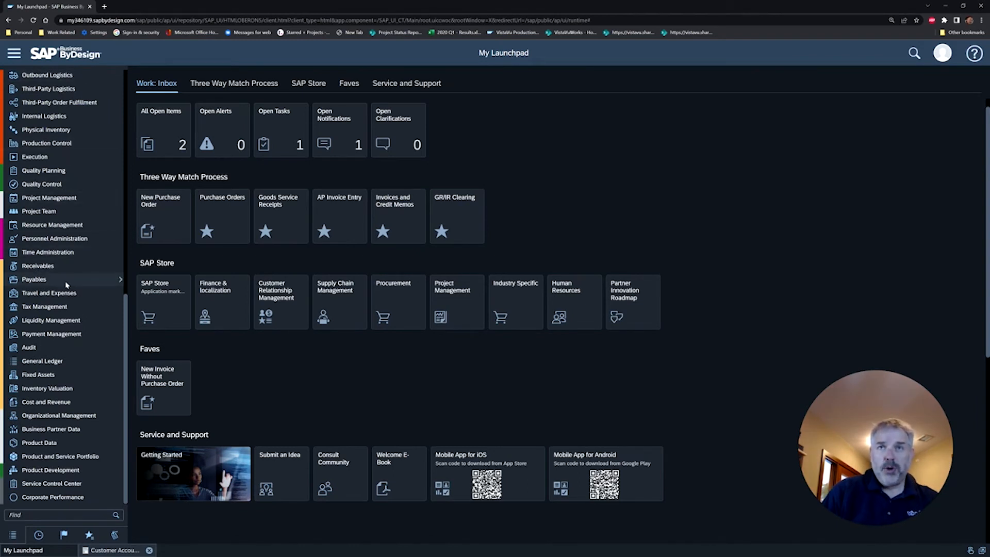
pyautogui.click(34, 279)
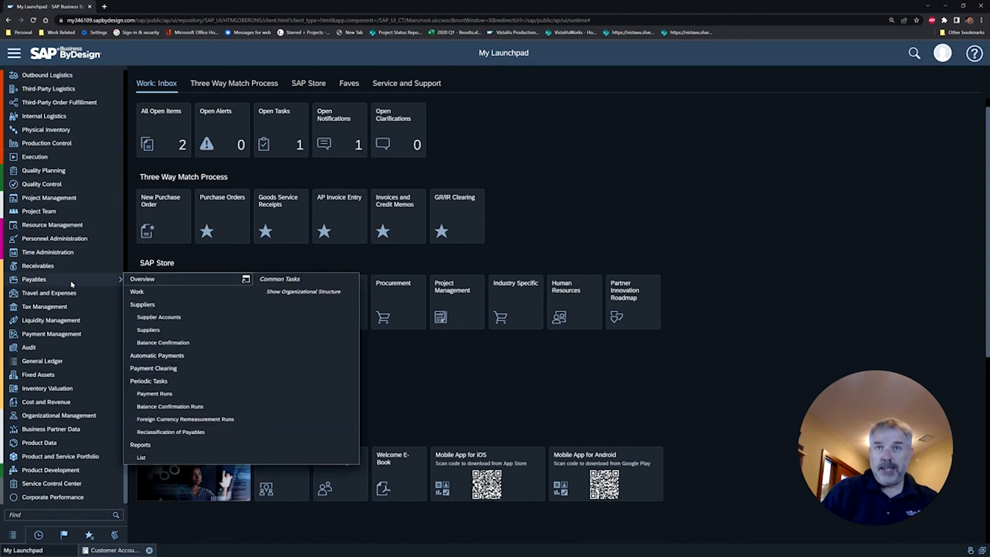
pyautogui.click(158, 317)
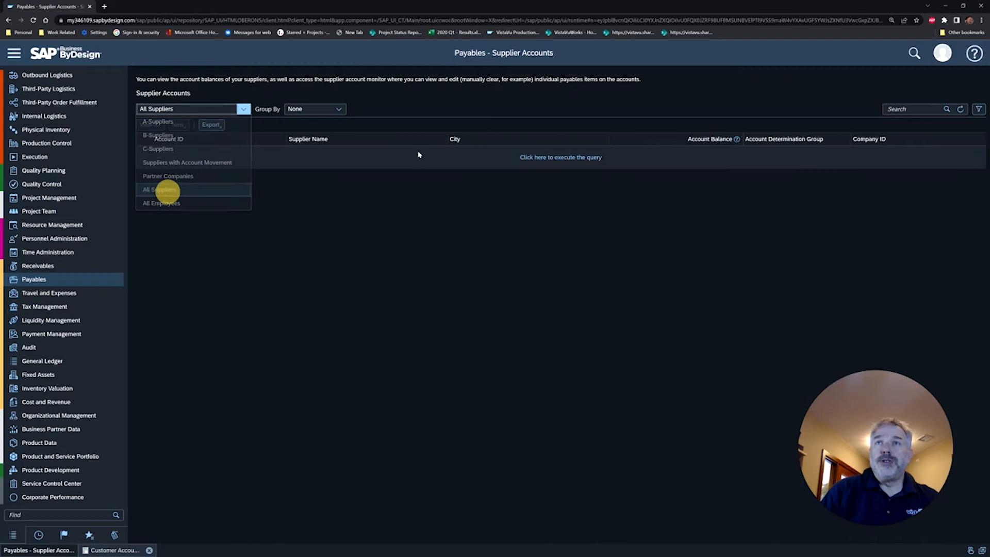
pyautogui.write('donov*')
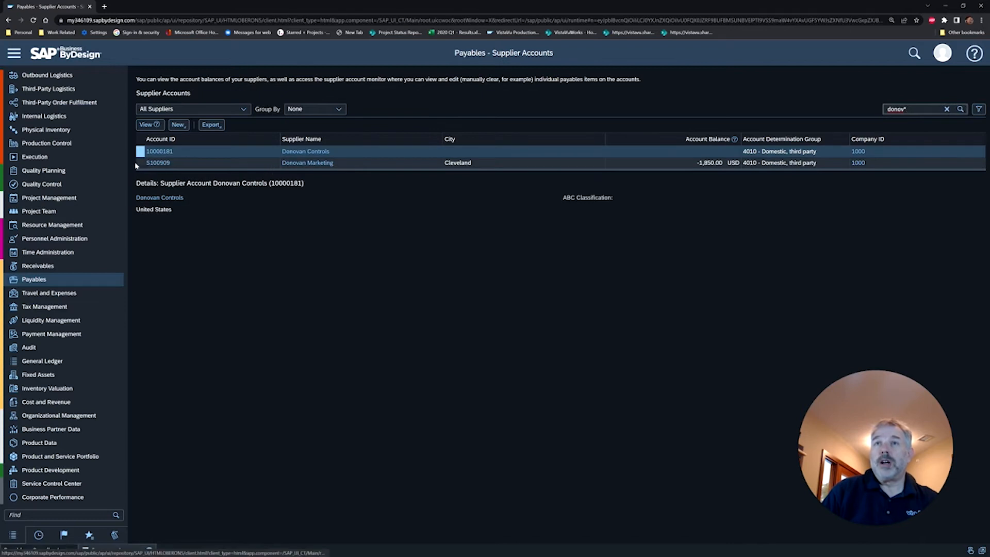
pyautogui.click(307, 162)
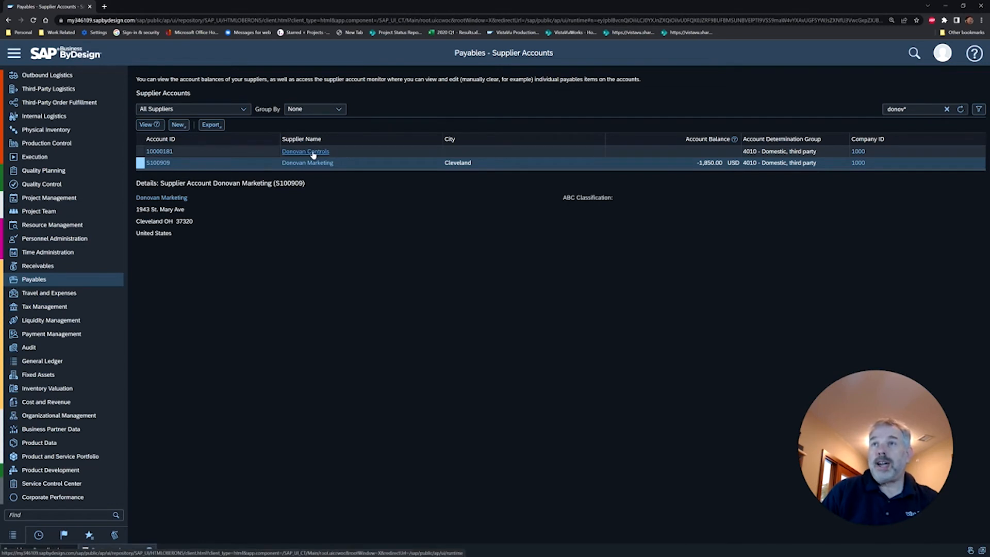
pyautogui.click(307, 162)
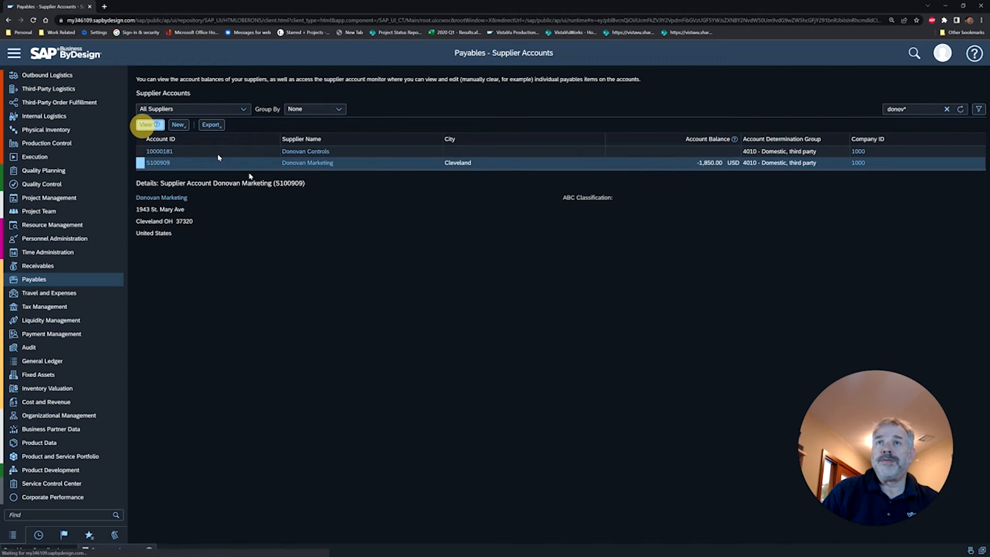
pyautogui.click(146, 124)
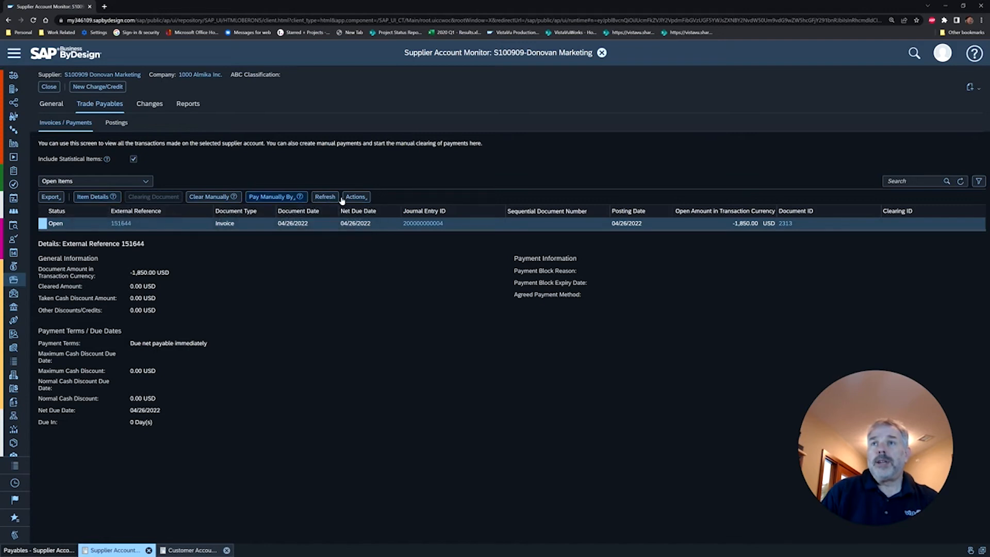
pyautogui.click(355, 197)
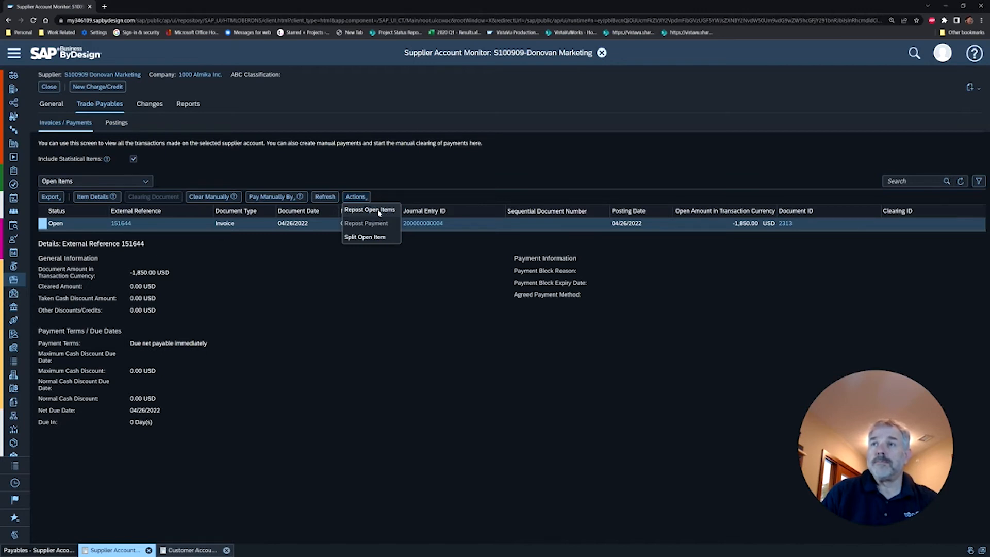
pyautogui.click(370, 210)
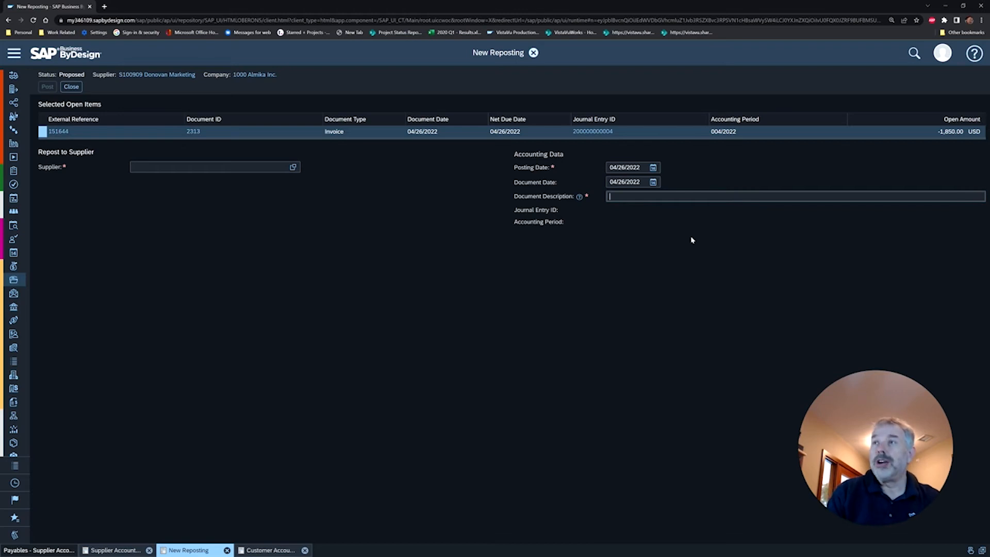
# Post the reposting to Donovan Controls described 'Per supplier instruction', then close it.
pyautogui.write('Per supplier instruction')
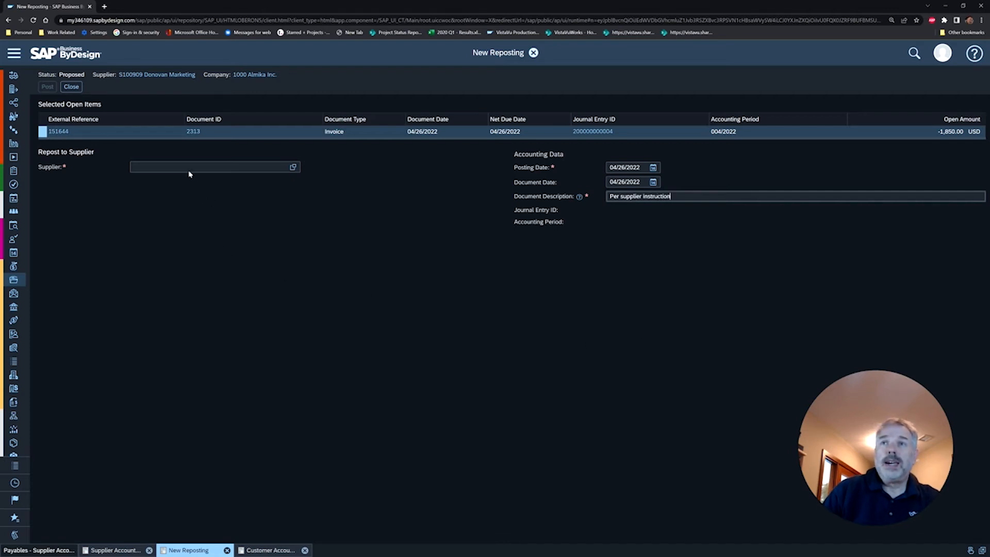
pyautogui.write('donov')
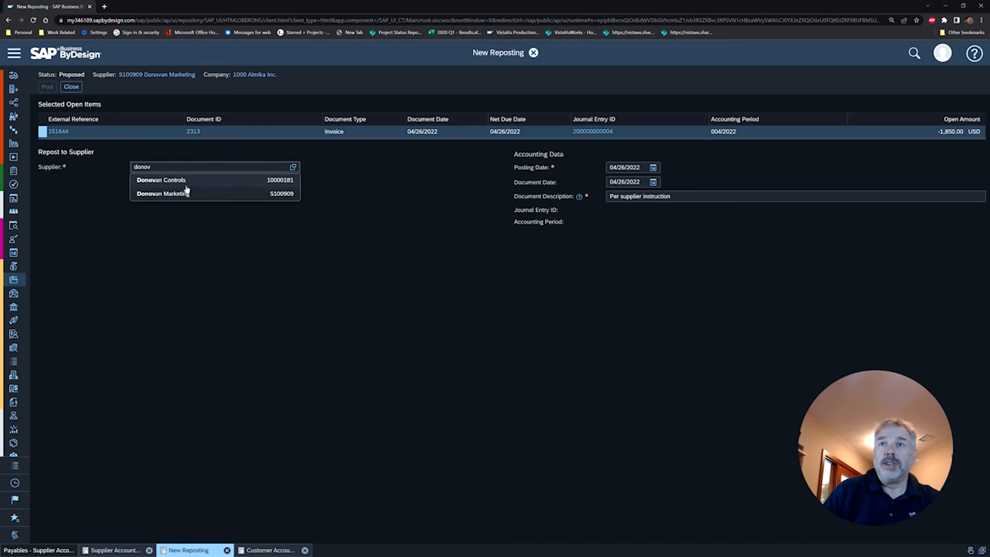
pyautogui.click(161, 180)
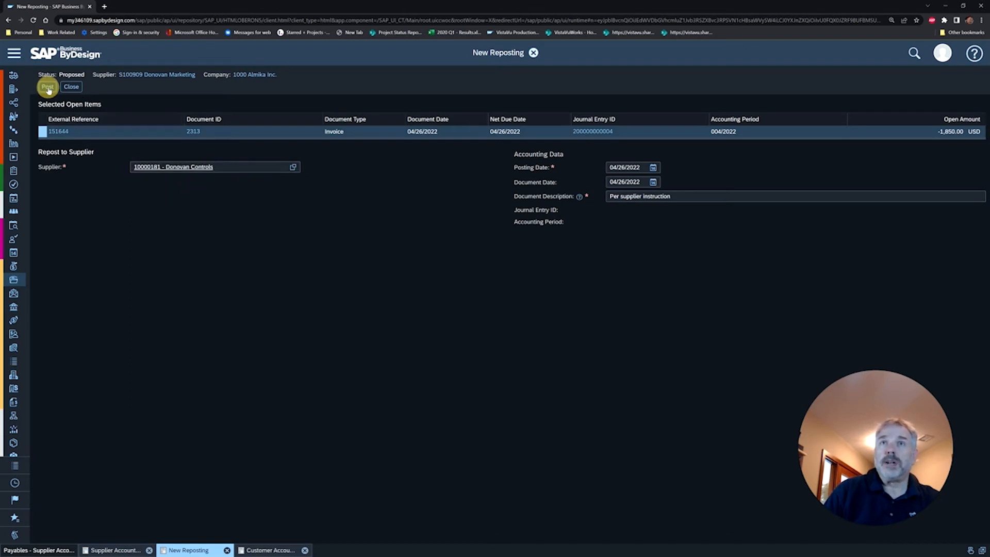
pyautogui.click(47, 86)
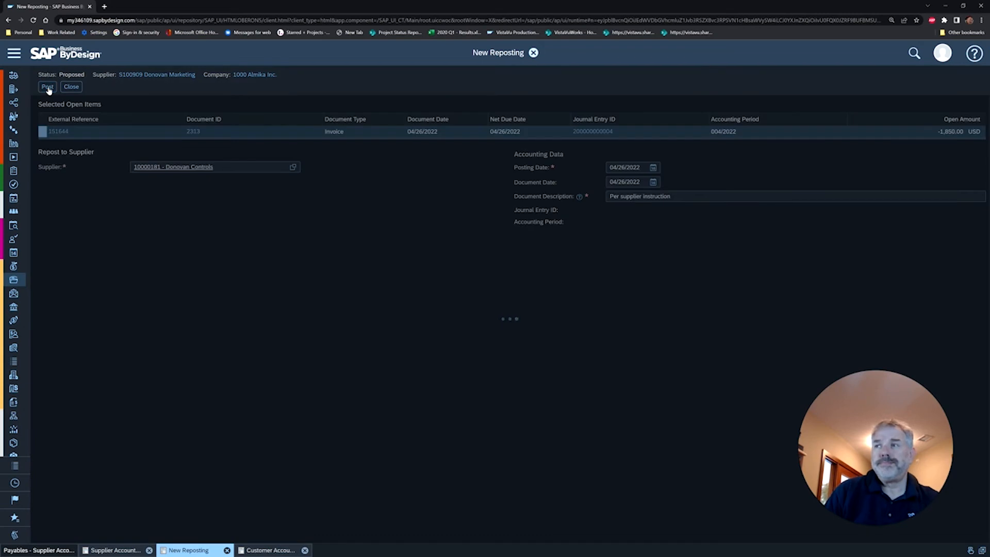
pyautogui.click(46, 86)
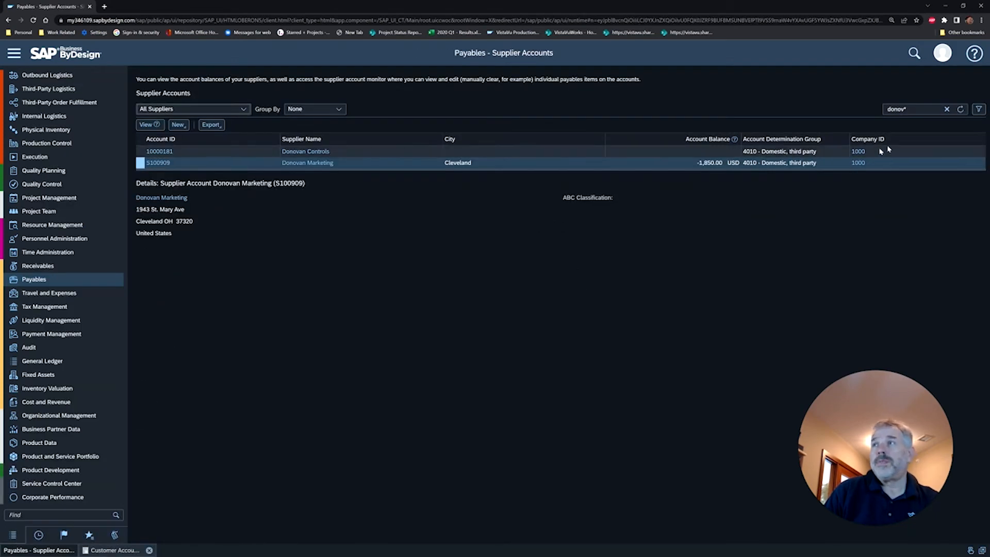
# Refresh balances and view Donovan Controls' trade payables listing invoice 151644.
pyautogui.click(962, 109)
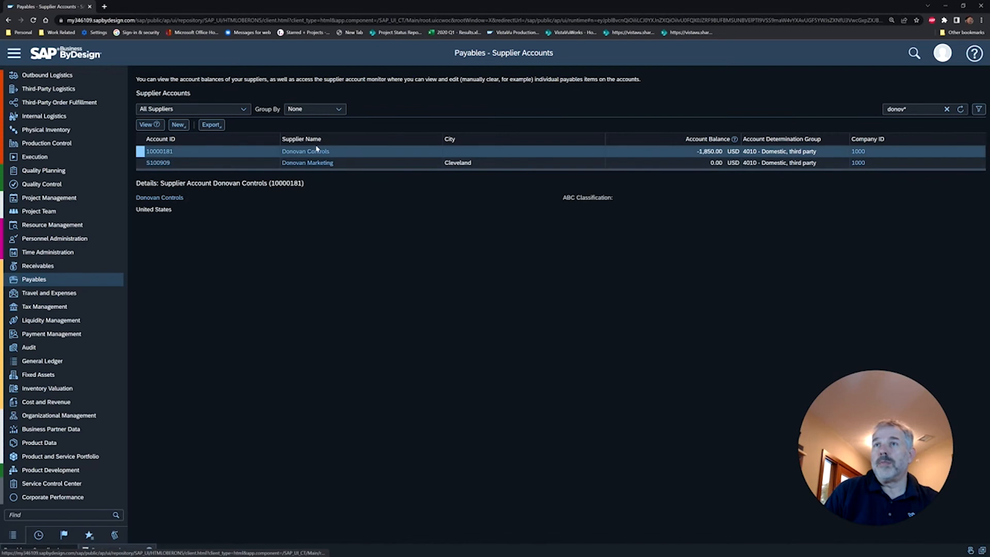
pyautogui.click(159, 151)
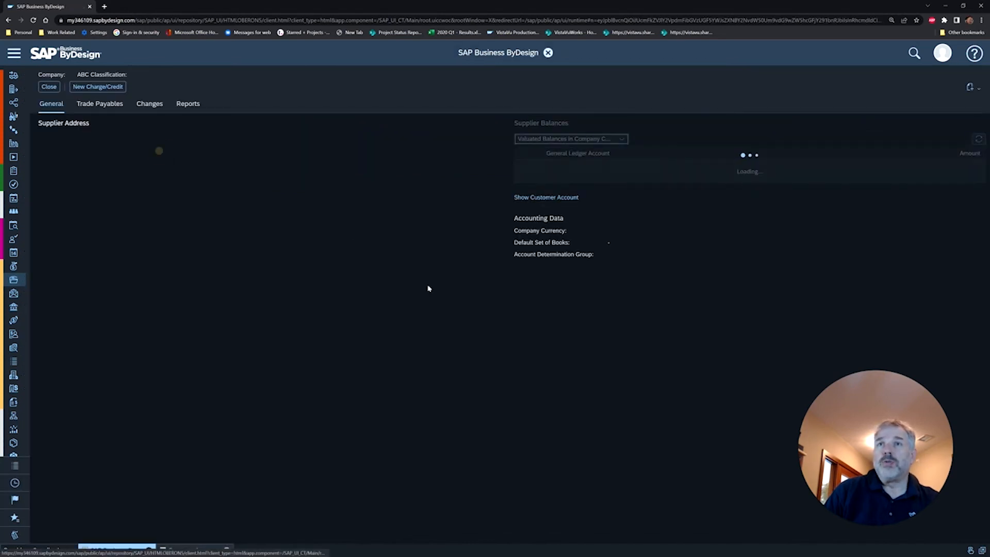
pyautogui.click(100, 103)
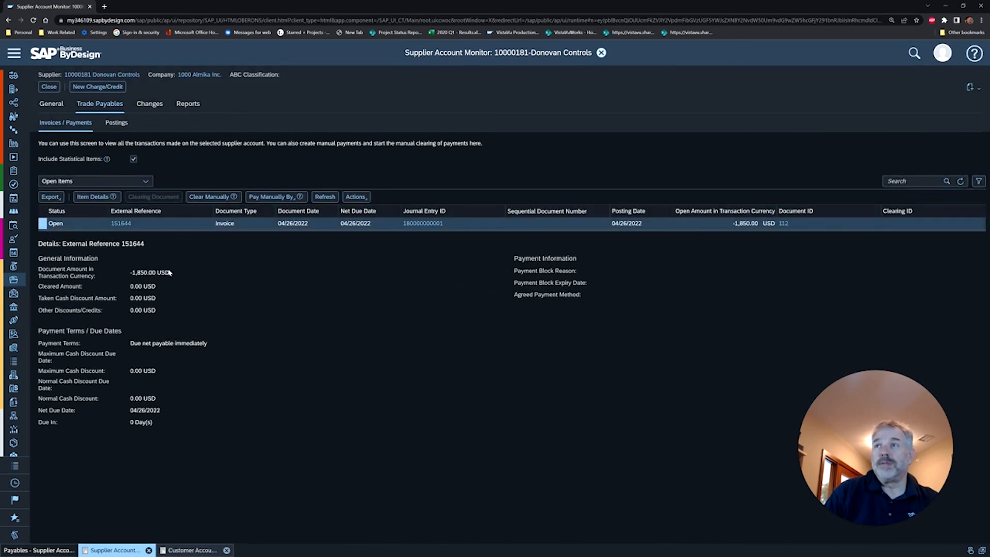
pyautogui.moveTo(121, 223)
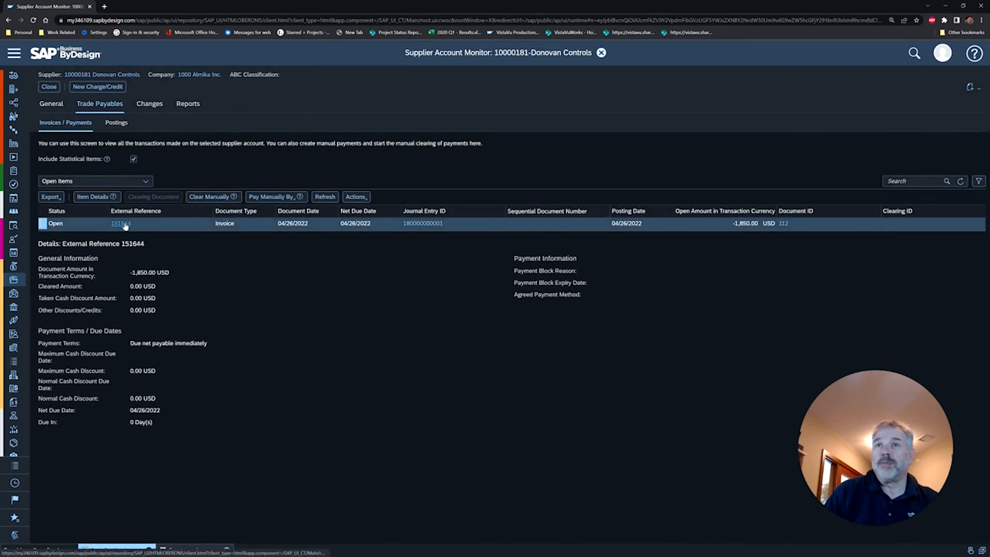
pyautogui.click(121, 224)
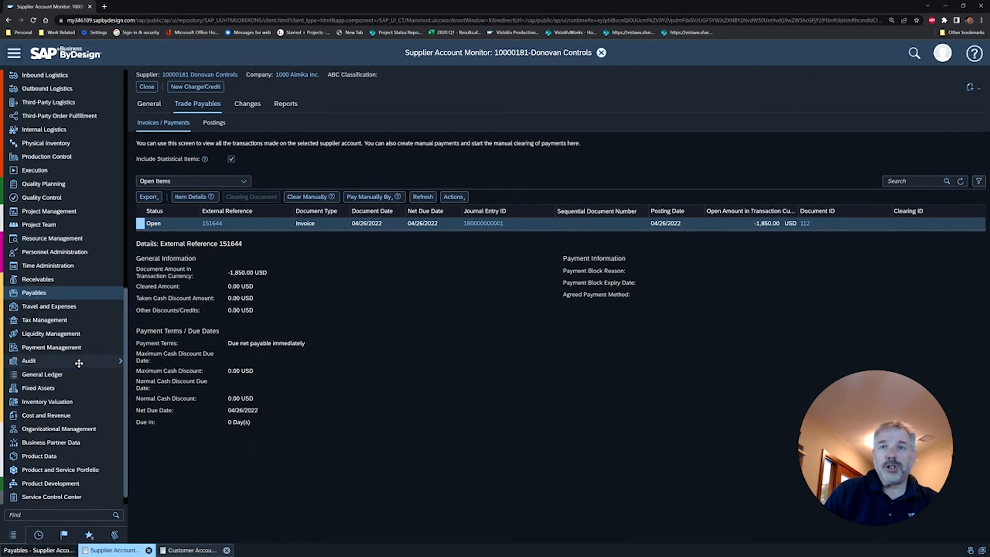
pyautogui.click(42, 374)
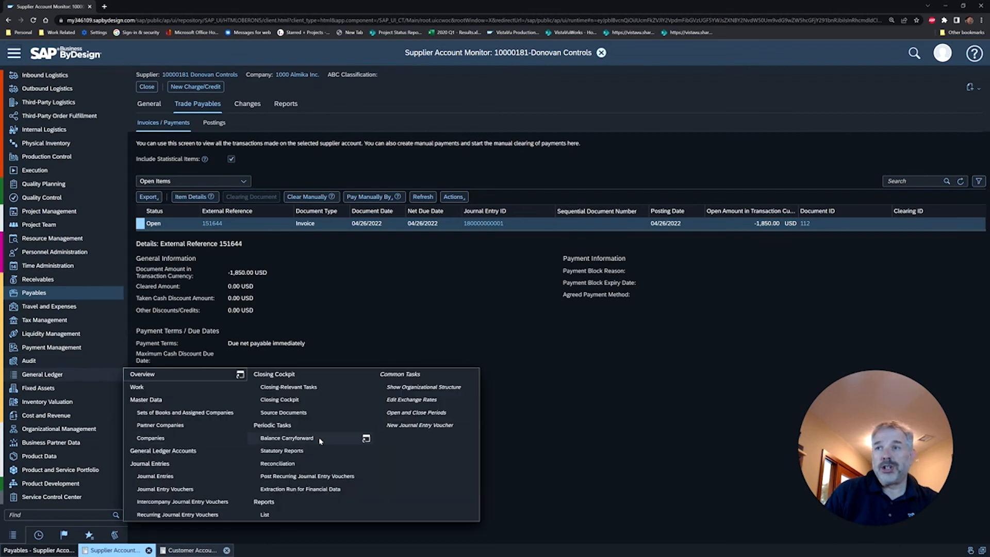
pyautogui.click(155, 476)
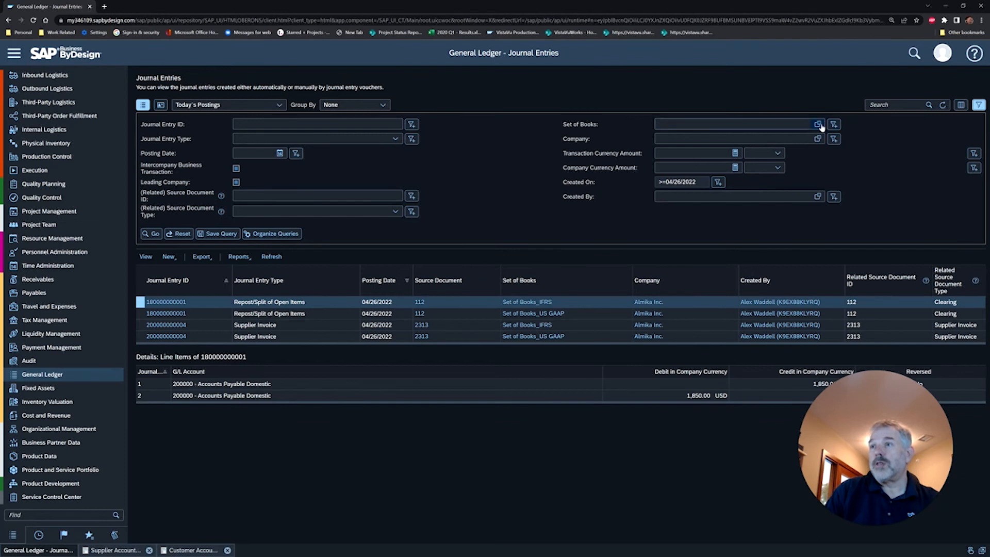
pyautogui.click(819, 124)
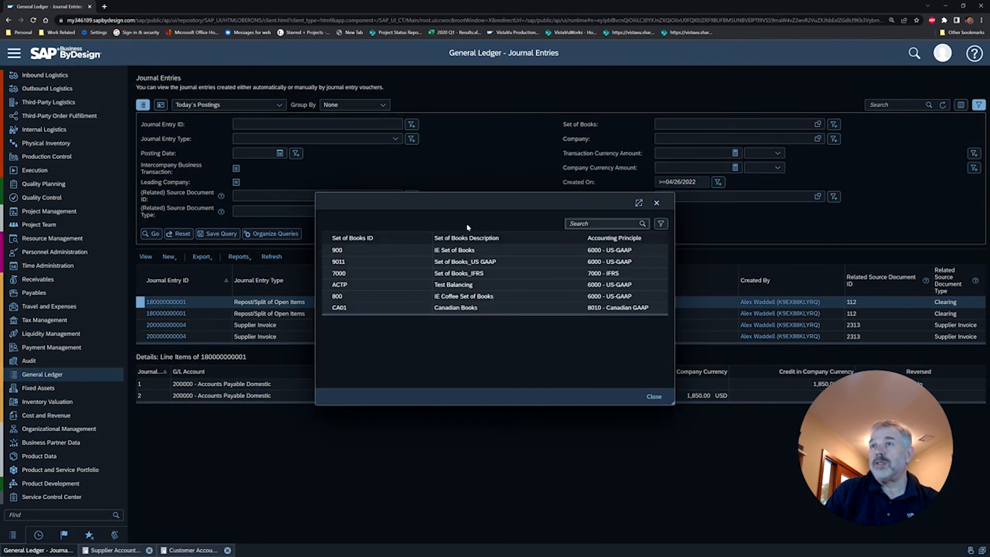
pyautogui.click(338, 262)
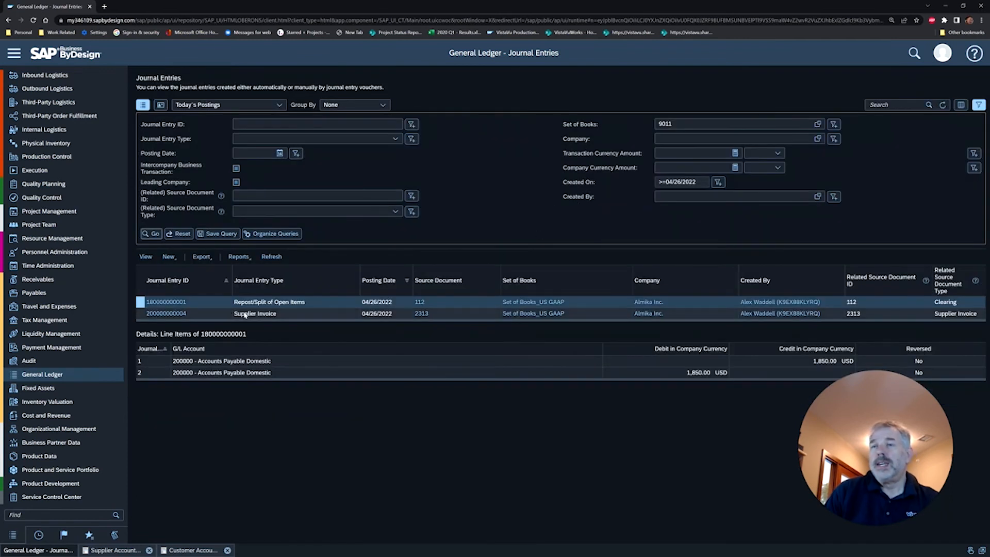
pyautogui.click(255, 313)
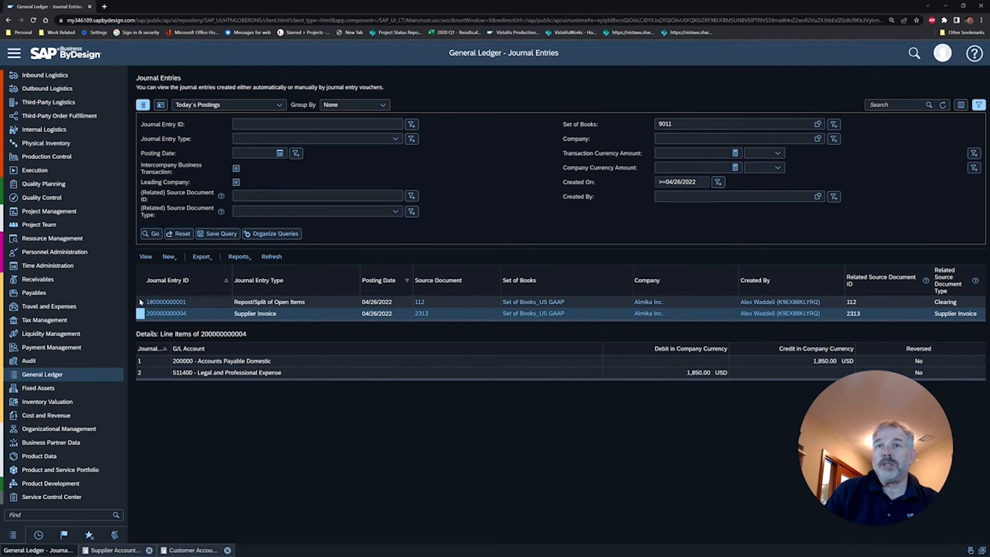
pyautogui.click(165, 301)
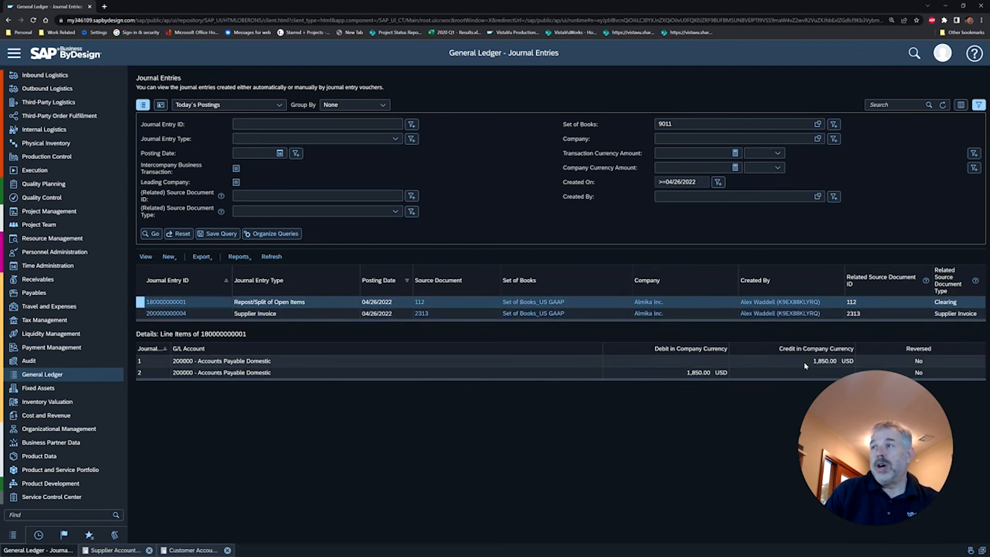
pyautogui.moveTo(786, 365)
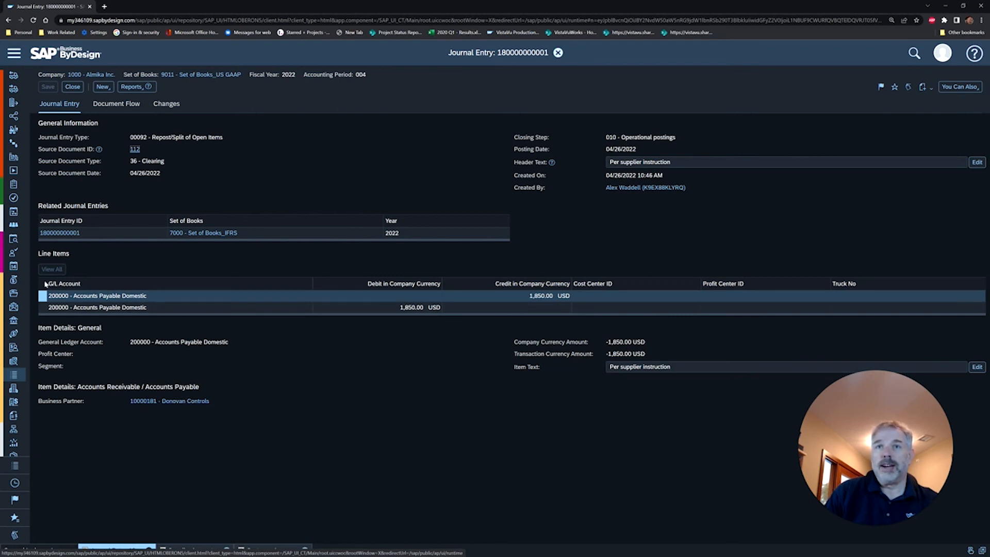
pyautogui.click(98, 308)
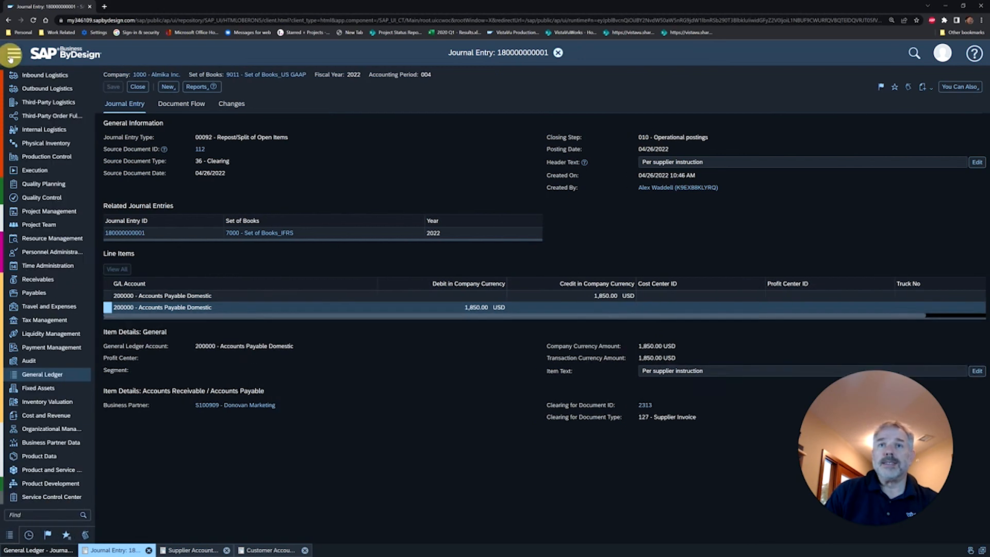
# From Receivables customer accounts, open Heat Transfer Specialists (CP100140) in the account monitor.
pyautogui.click(37, 279)
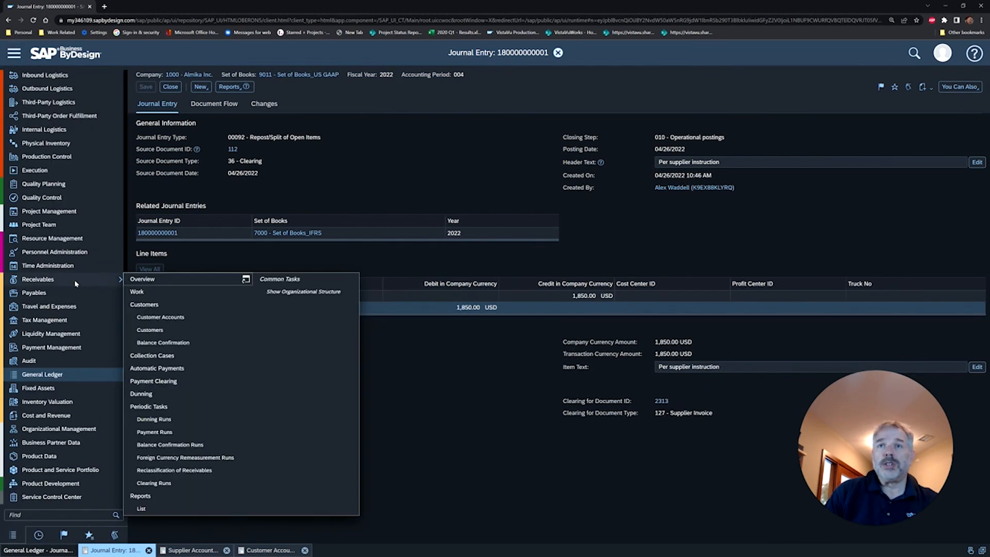
pyautogui.moveTo(160, 317)
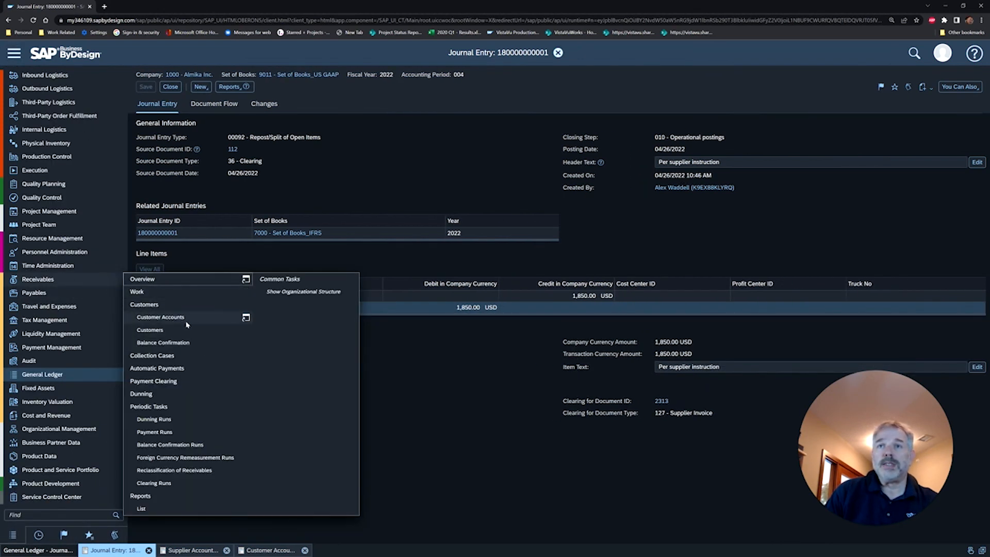
pyautogui.click(160, 317)
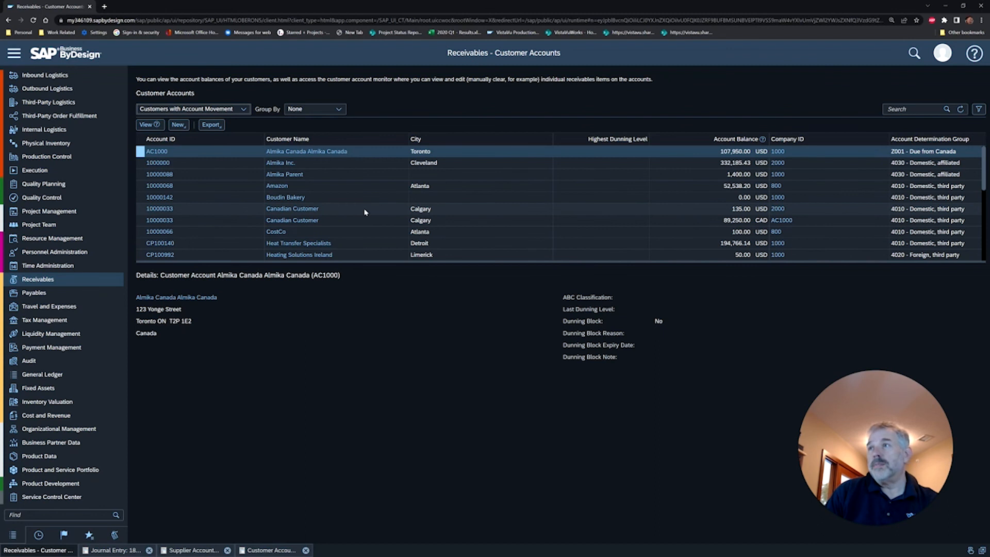
pyautogui.scroll(-3)
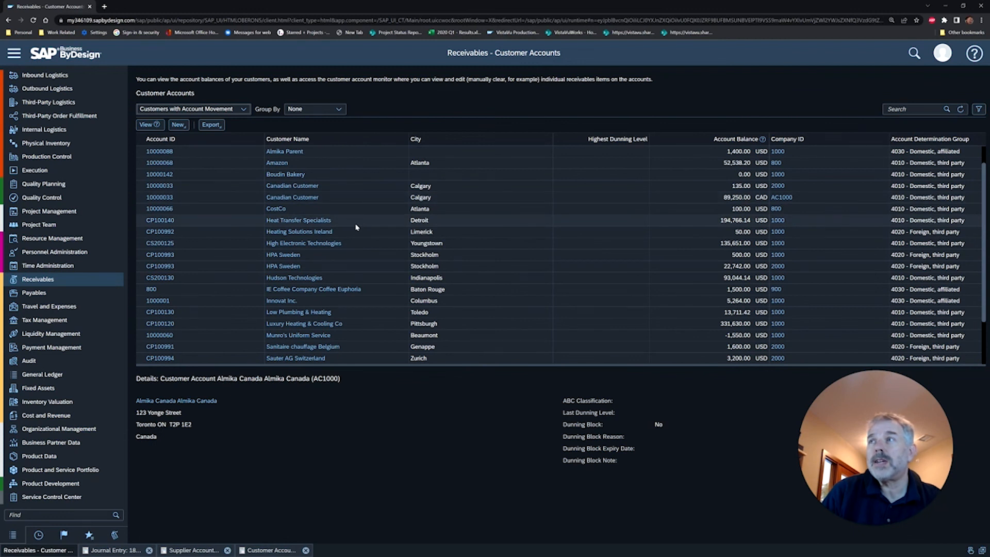
pyautogui.click(299, 220)
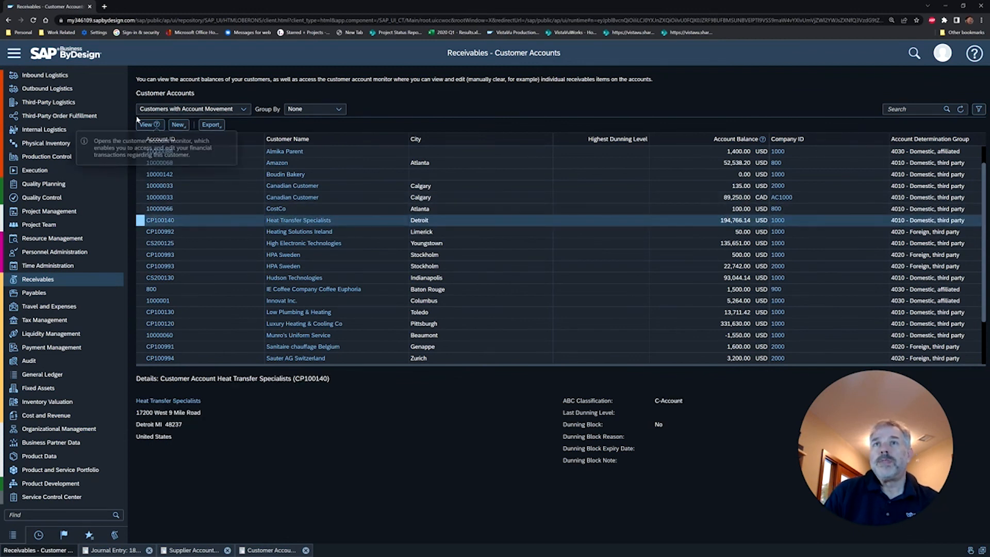
pyautogui.click(147, 124)
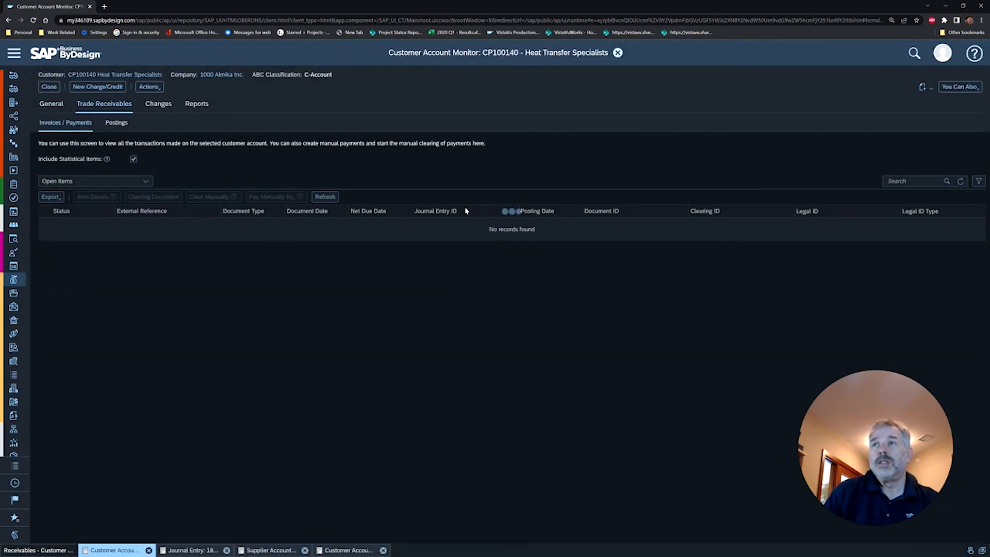
# Select the 13,600.00 USD open invoice 1INV-277-2018 and start Repost Open Items.
pyautogui.click(325, 196)
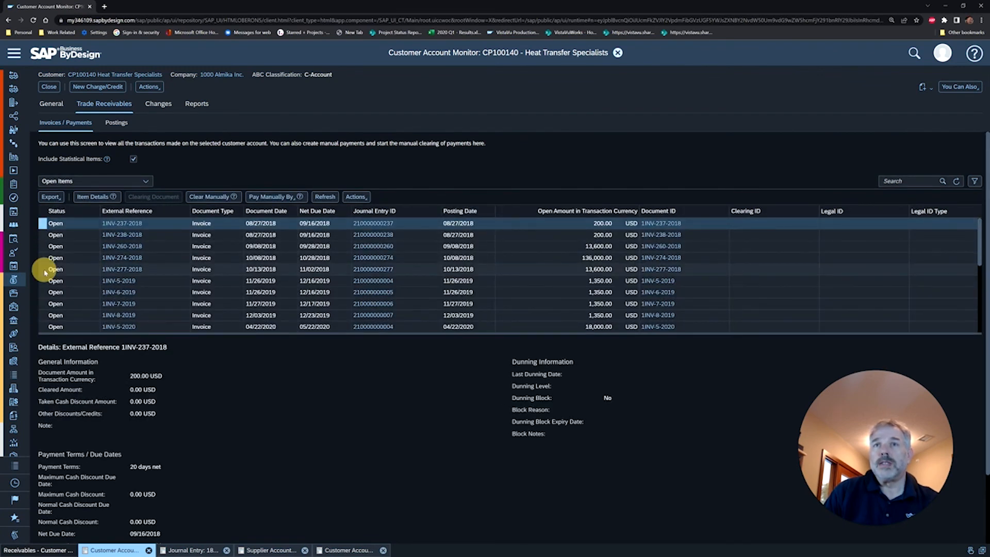
pyautogui.click(121, 269)
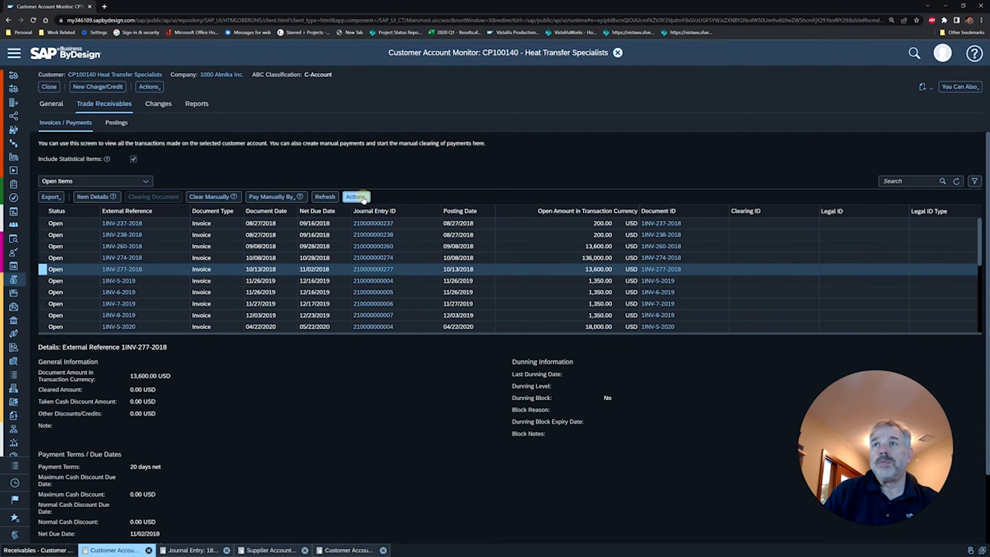
pyautogui.click(355, 197)
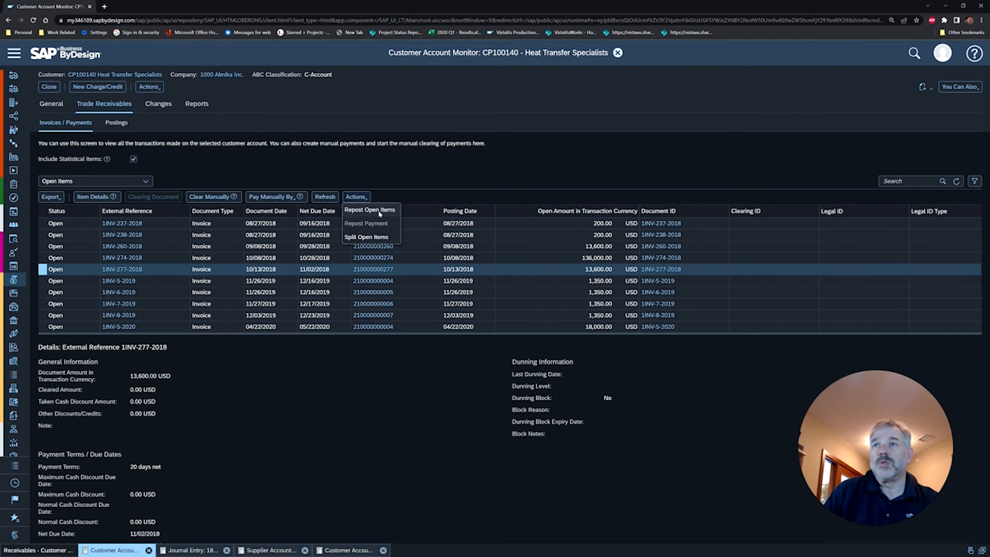
pyautogui.click(370, 210)
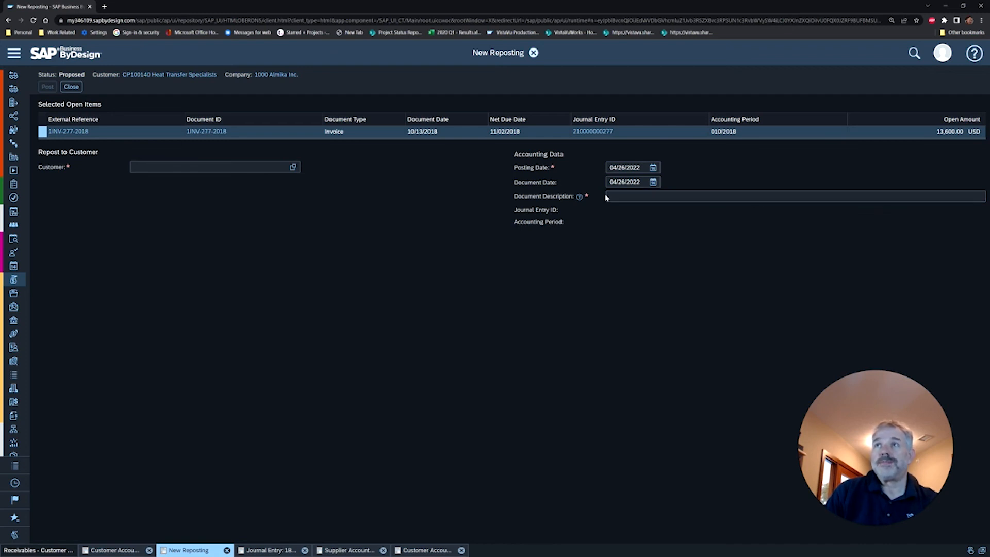
pyautogui.moveTo(334, 292)
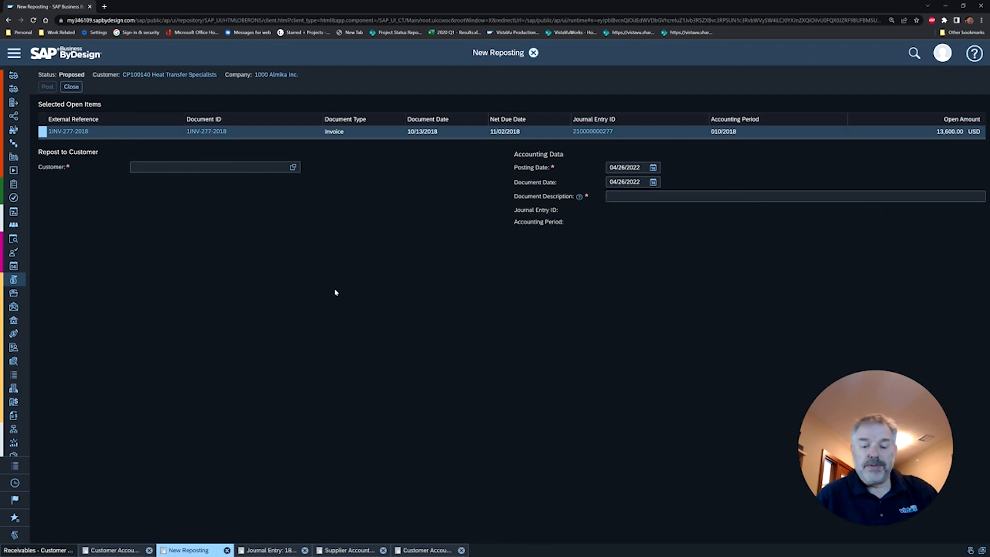